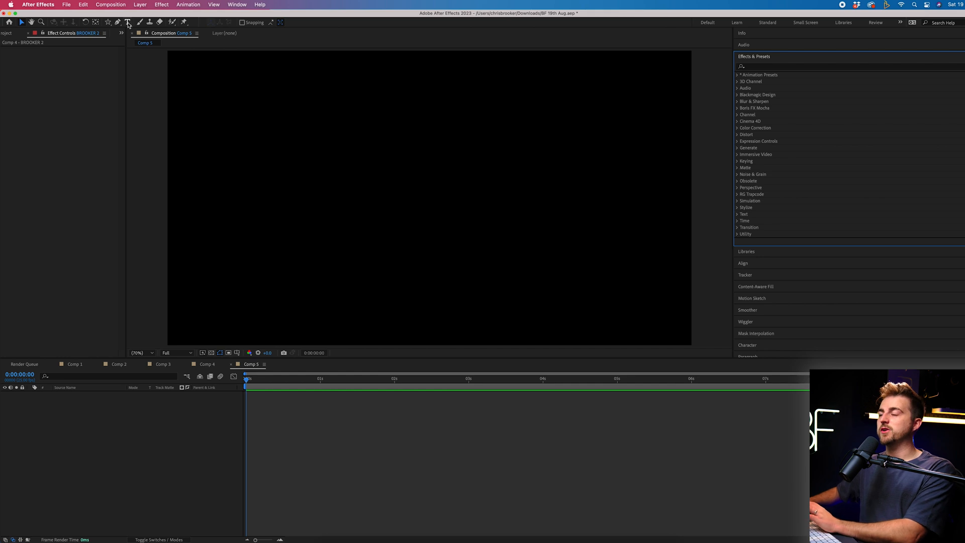
Create a BROOKER text layer in Montserrat Black, white fill, near the composition centre.
{"action": "left_click", "coordinate": [127, 22]}
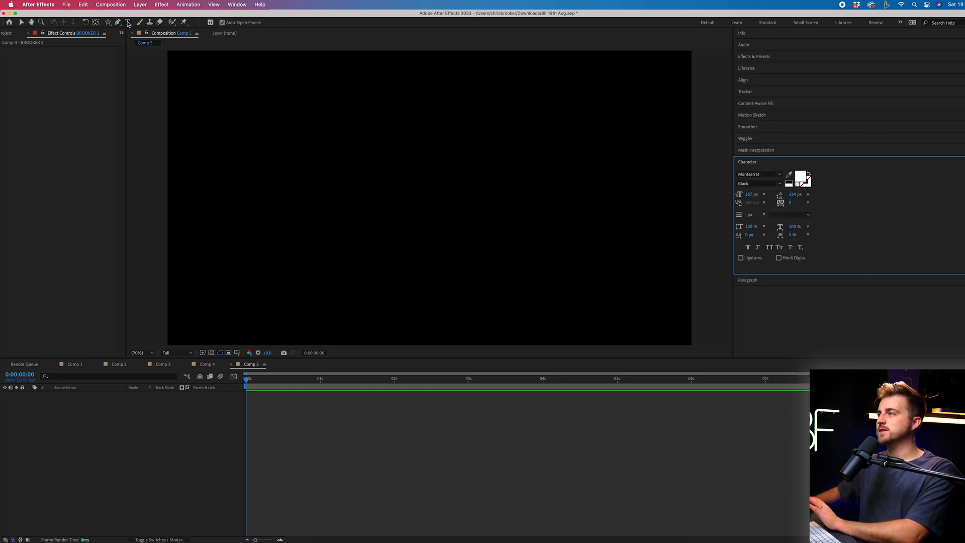
{"action": "left_click", "coordinate": [334, 194]}
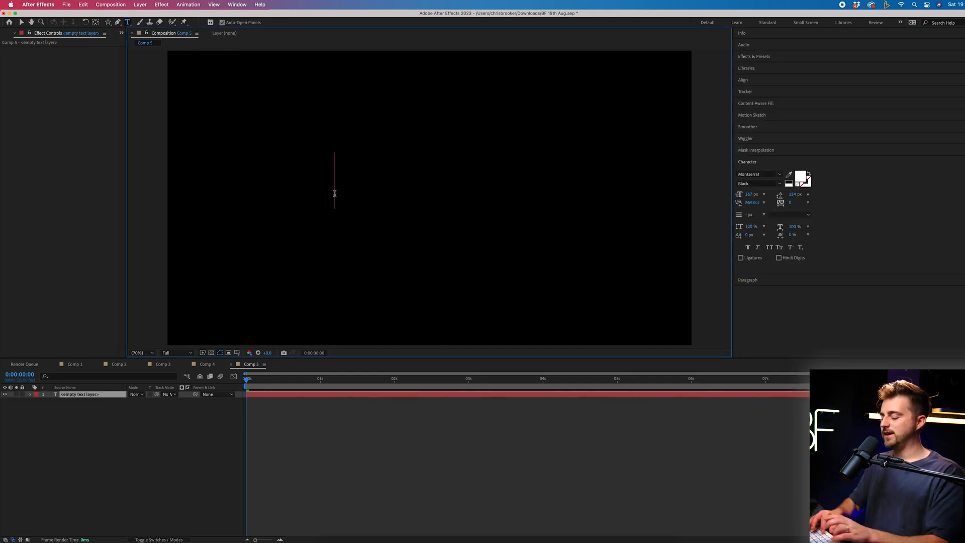
{"action": "type", "text": "BROOKER"}
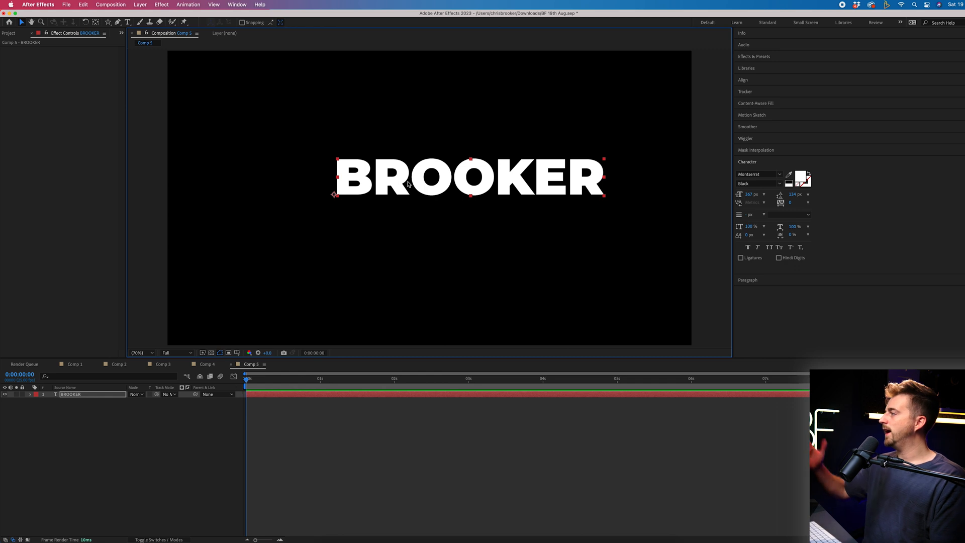
Duplicate the BROOKER layer and offset the copy downward as a second row.
{"action": "left_click", "coordinate": [747, 160]}
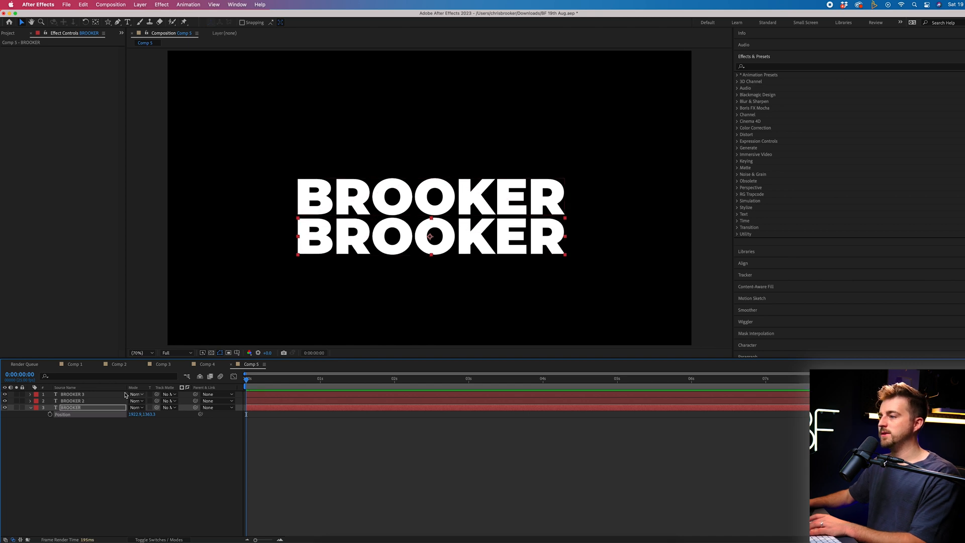
Swap fill for a 3 px white stroke on the top and bottom rows, keeping the middle solid.
{"action": "left_click", "coordinate": [72, 394]}
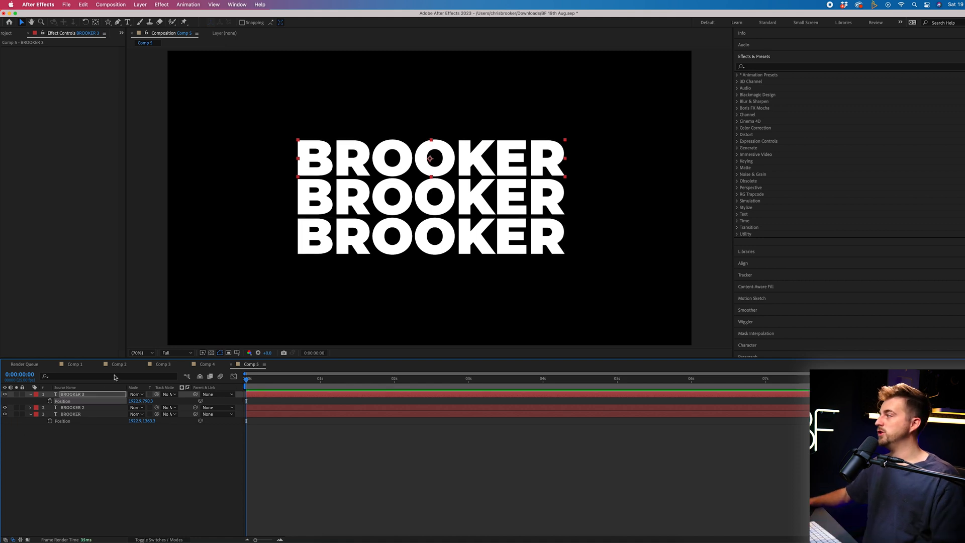
{"action": "mouse_move", "coordinate": [113, 378]}
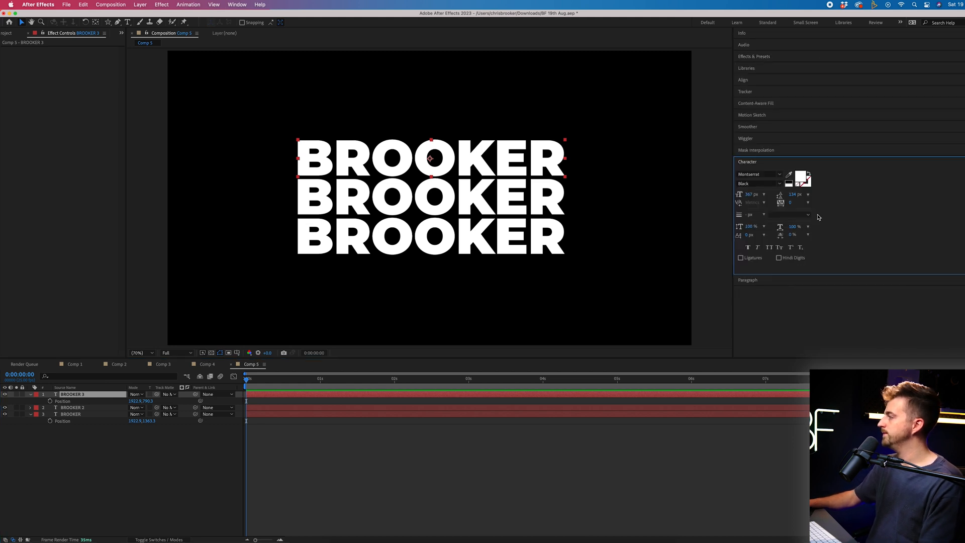
{"action": "mouse_move", "coordinate": [799, 179]}
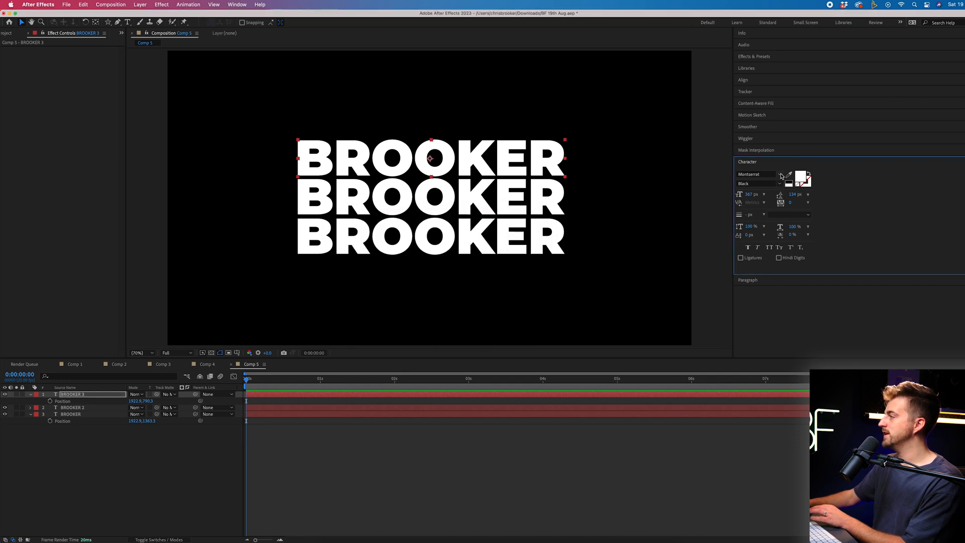
{"action": "left_click", "coordinate": [804, 178]}
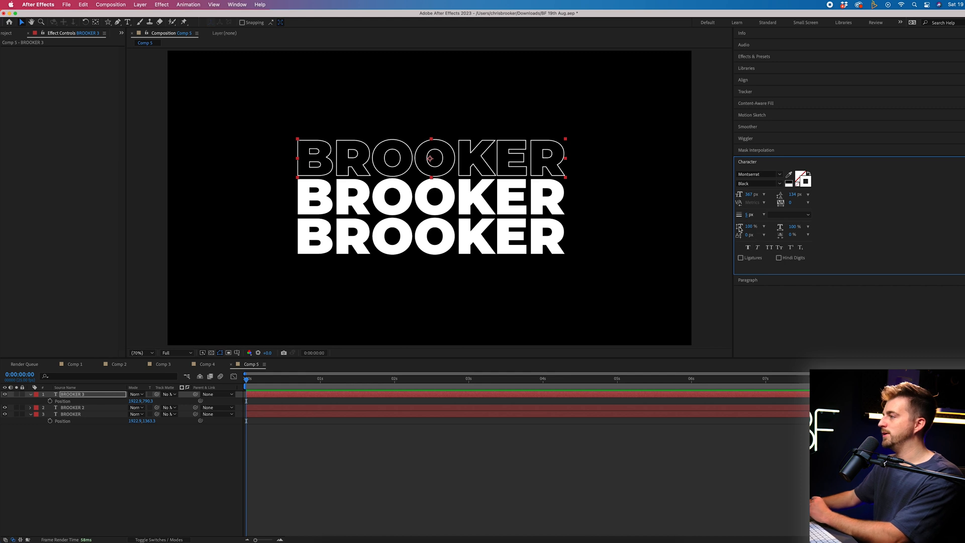
{"action": "left_click", "coordinate": [71, 413]}
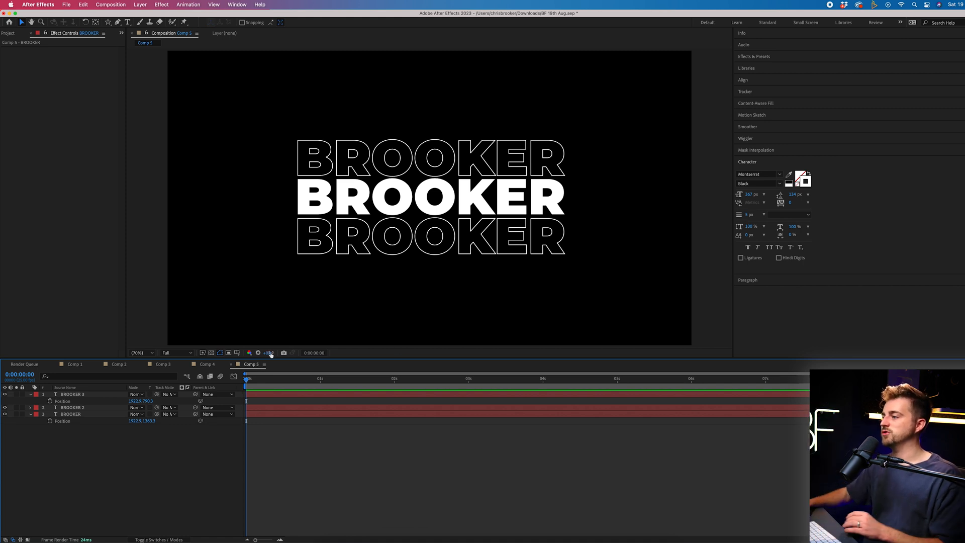
{"action": "left_click", "coordinate": [72, 401]}
{"action": "type", "text": "motio"}
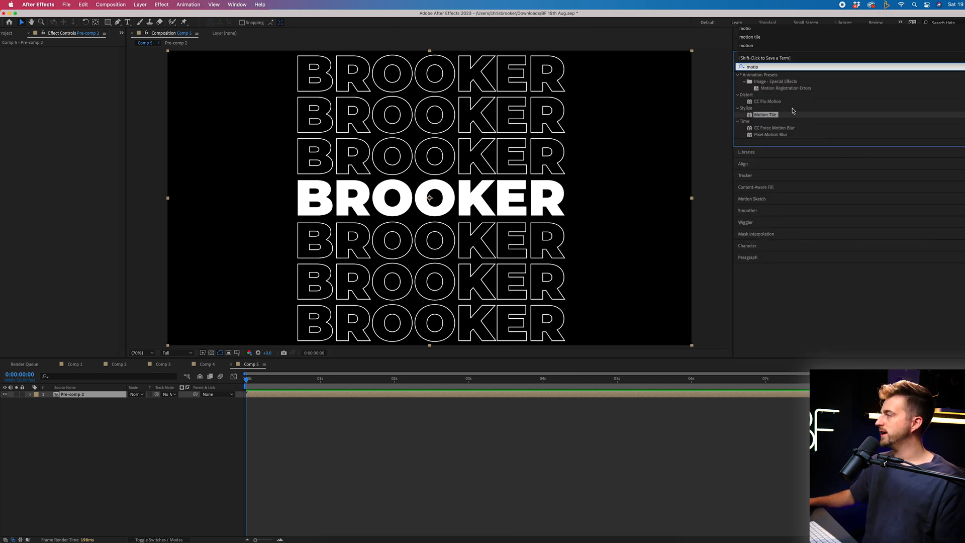
Apply Motion Tile to Pre-comp 2 and keyframe its Position at 0 s and 5 s for a vertical slide.
{"action": "double_click", "coordinate": [765, 114]}
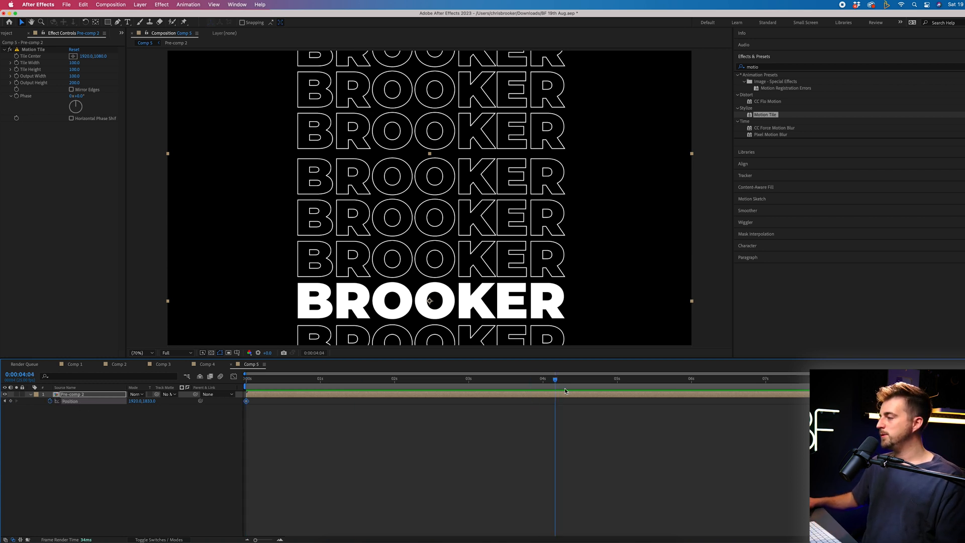
{"action": "left_click", "coordinate": [626, 378]}
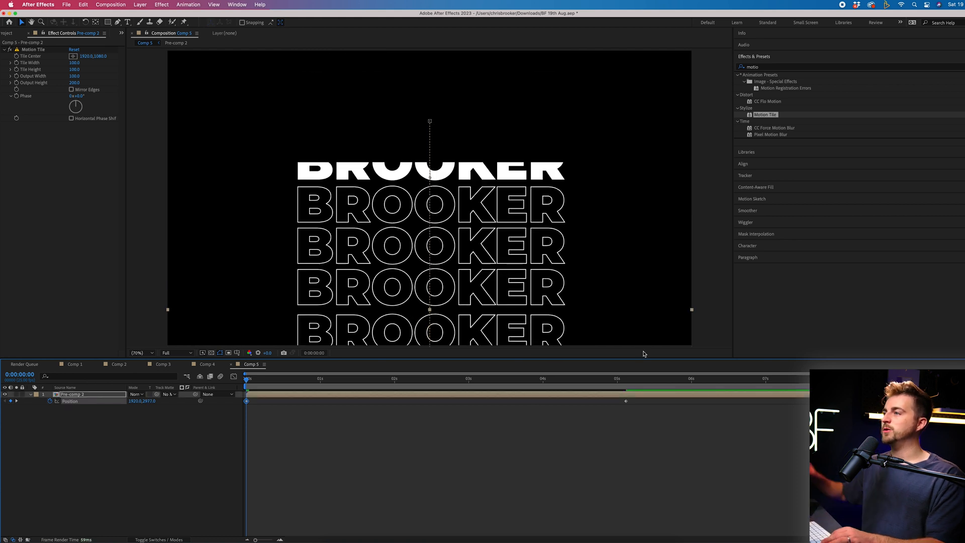
Set Motion Tile Output Height to 300 and the keyframe's Y Position to 10982 so the loop fills the frame.
{"action": "left_click", "coordinate": [75, 82]}
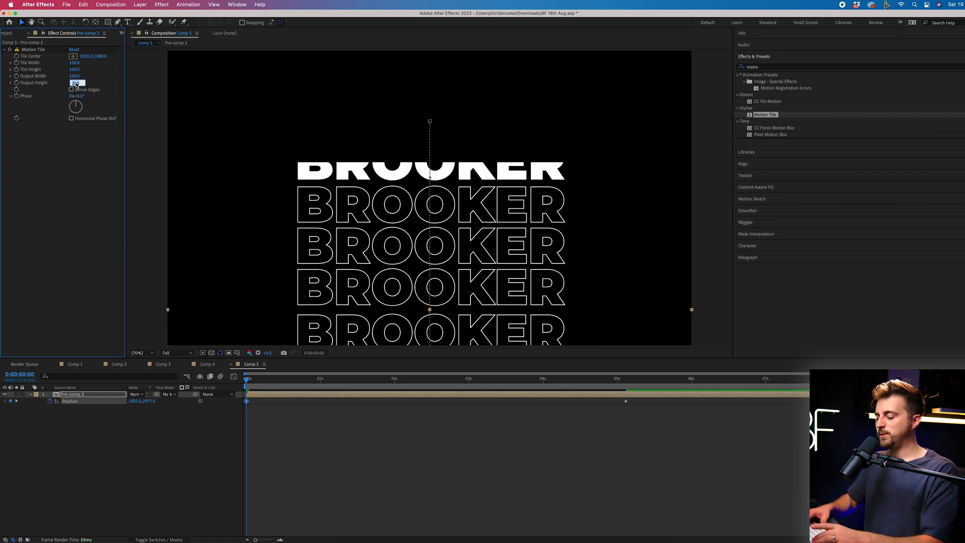
{"action": "type", "text": "300"}
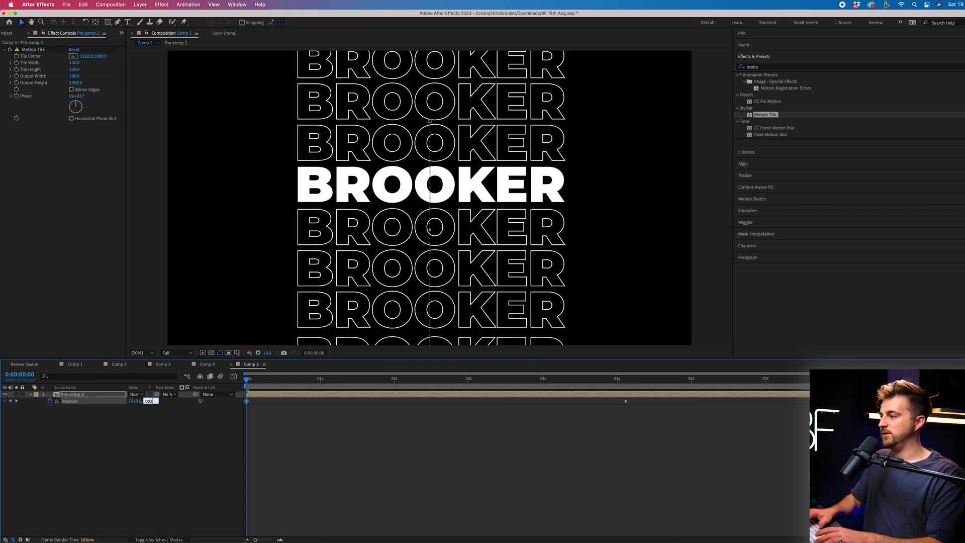
{"action": "type", "text": "10982.0"}
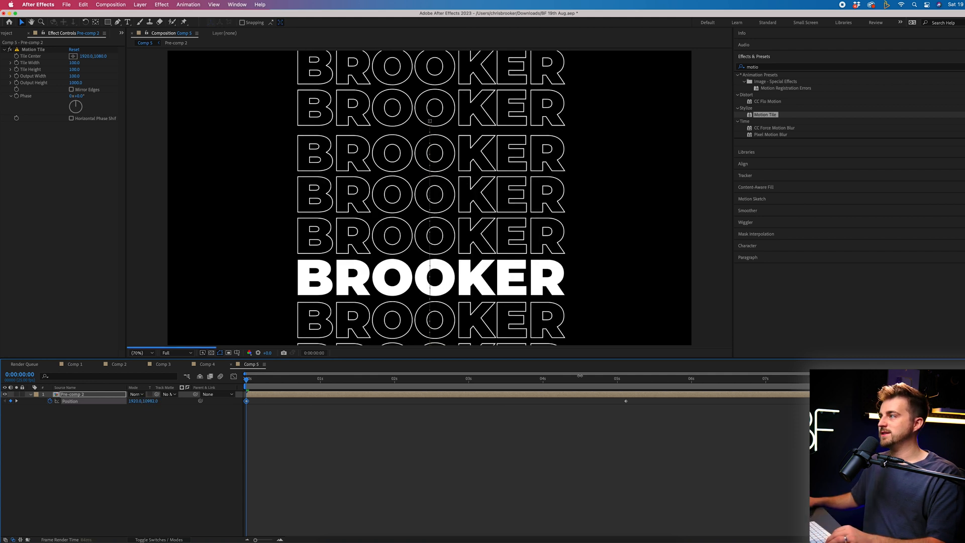